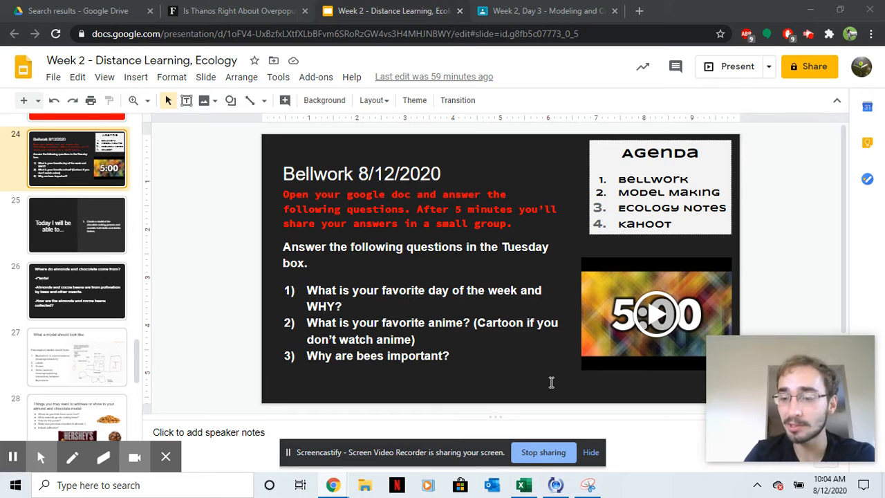
mouse_move(492, 356)
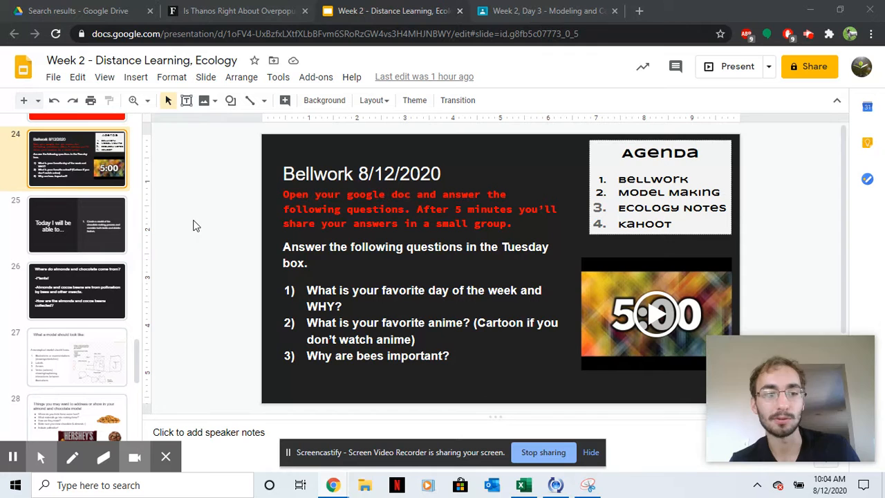
- Advance to the almonds slide and start presenting the lesson deck full screen
left_click(78, 224)
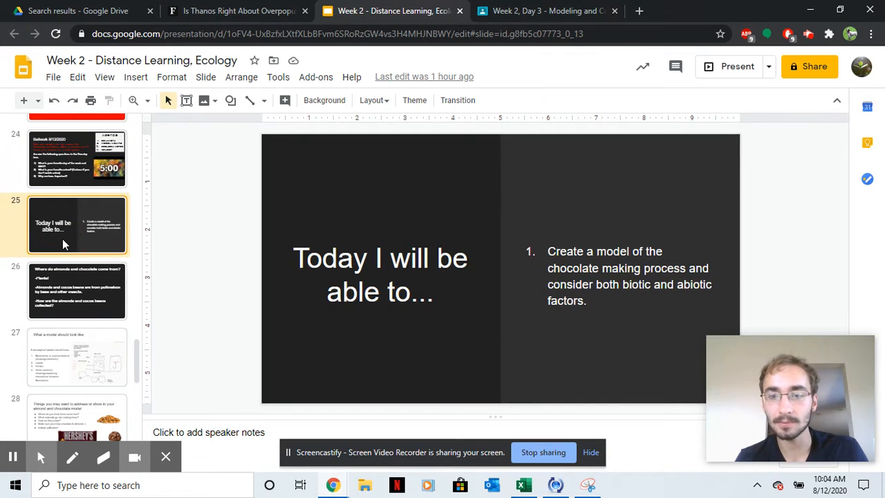
left_click(76, 290)
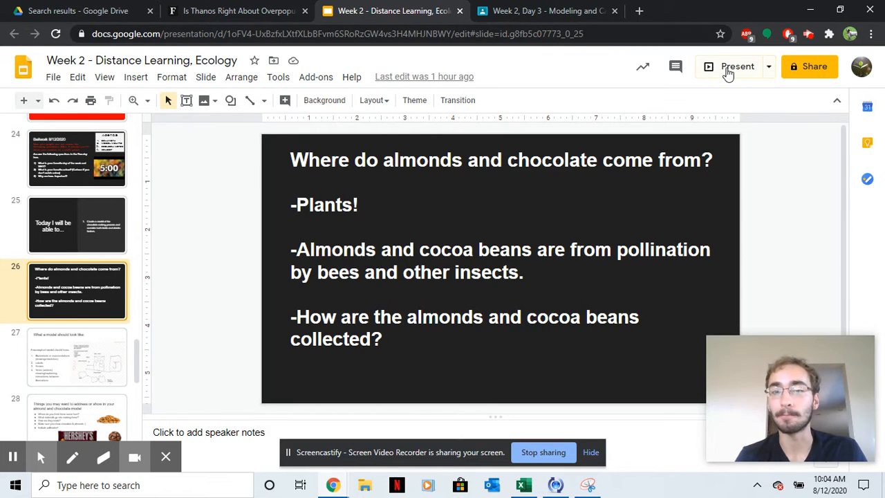
left_click(734, 66)
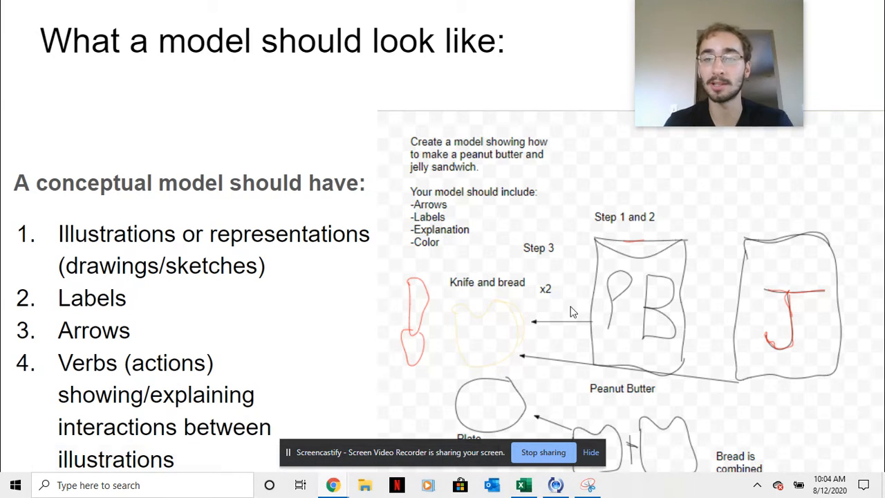
mouse_move(284, 309)
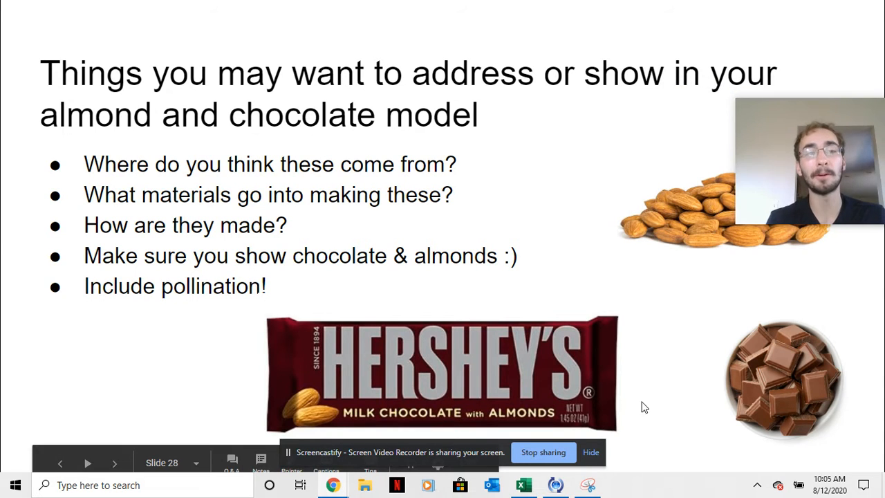
mouse_move(734, 252)
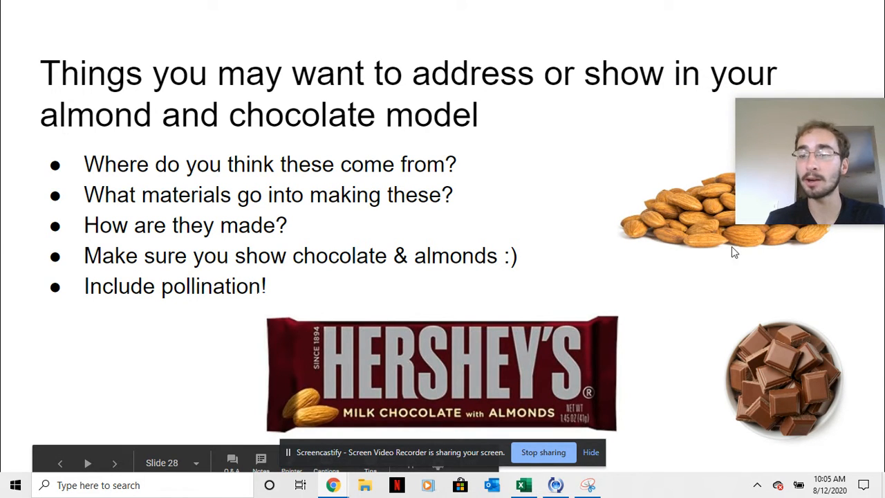
mouse_move(730, 357)
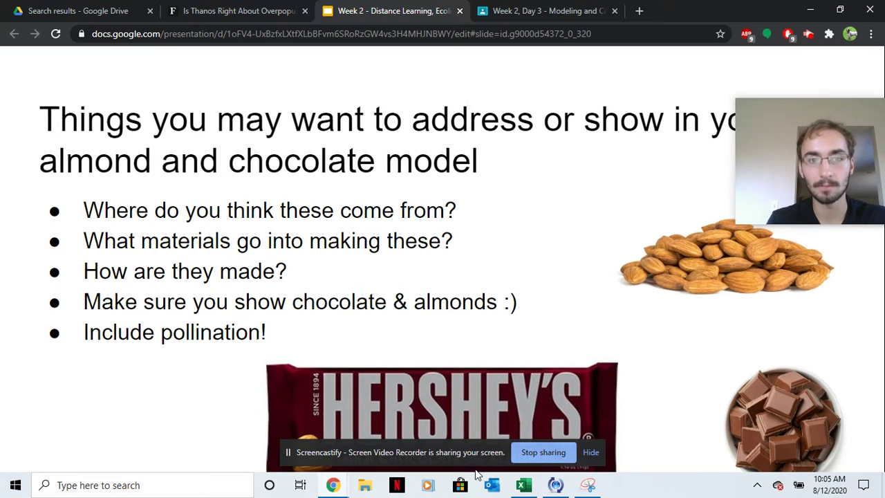
- Open the [Template] Almond and Chocolate Model drawing from the Classroom assignment
left_click(546, 11)
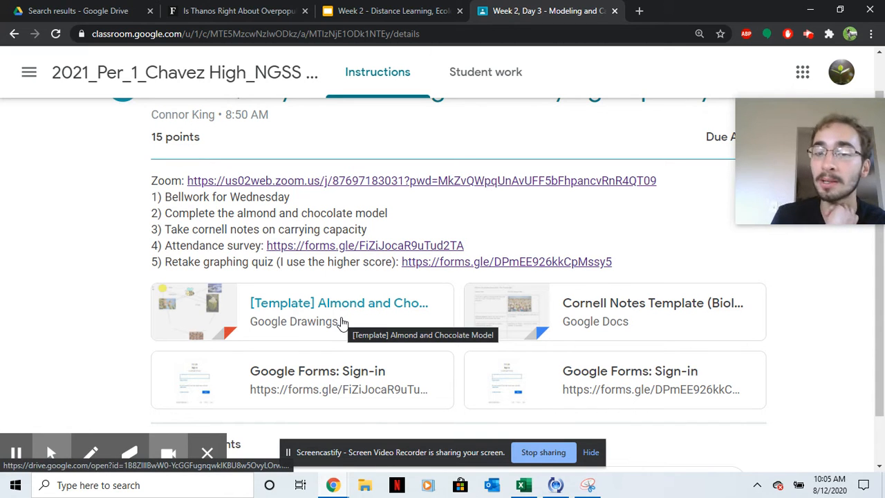
left_click(335, 303)
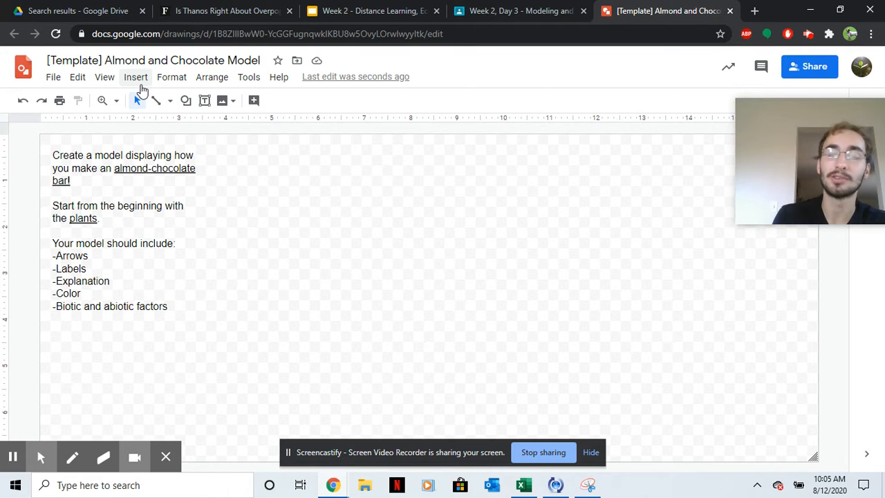
- Insert a web-search photo of almonds on a branch using the query 'almond tree'
left_click(135, 77)
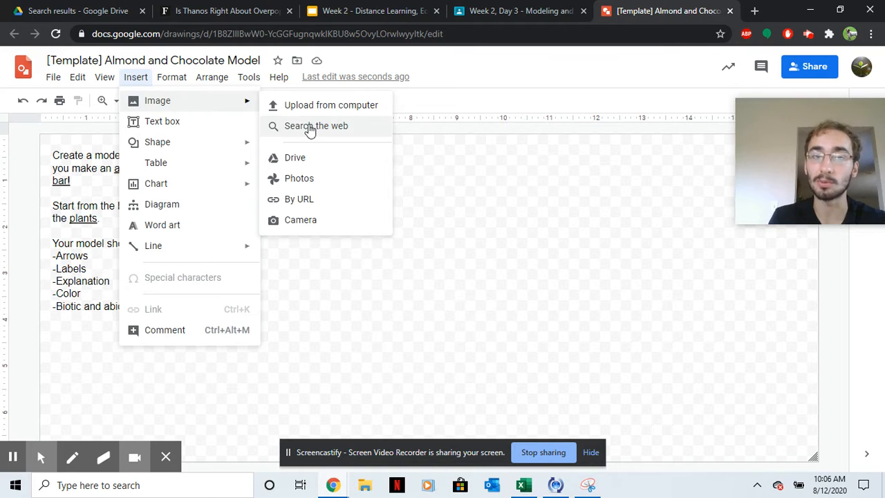
left_click(315, 126)
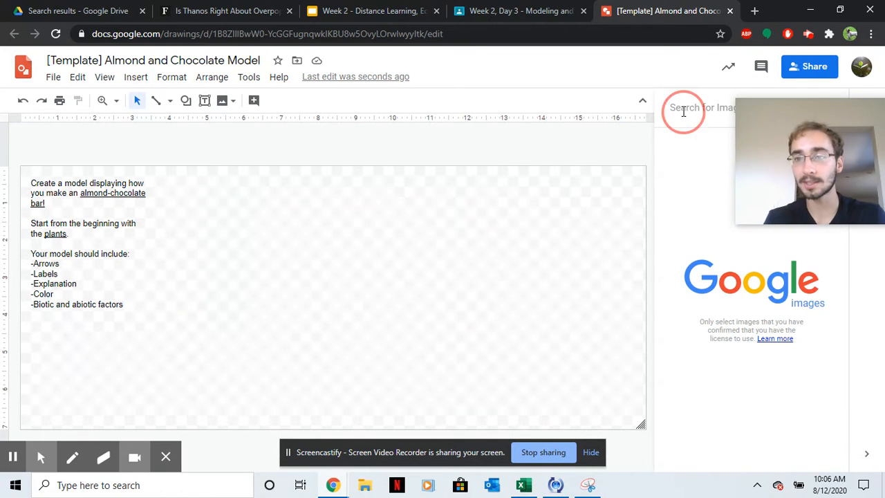
type("almond tree")
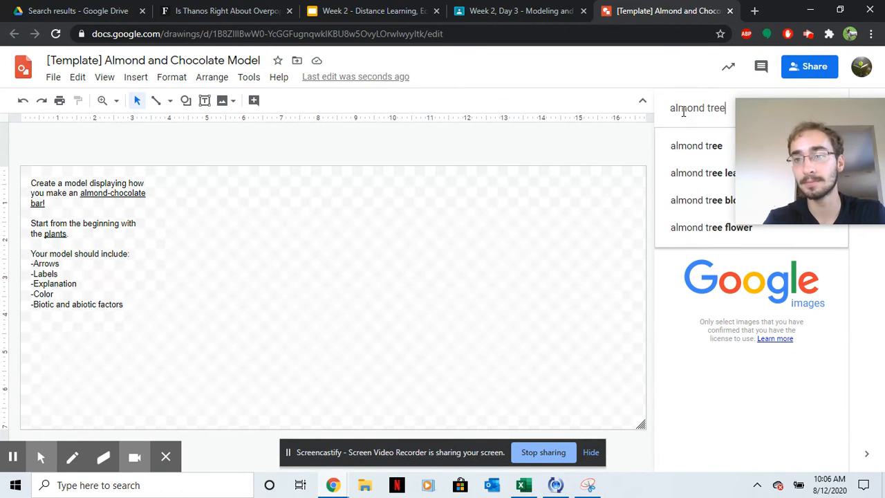
key("Enter")
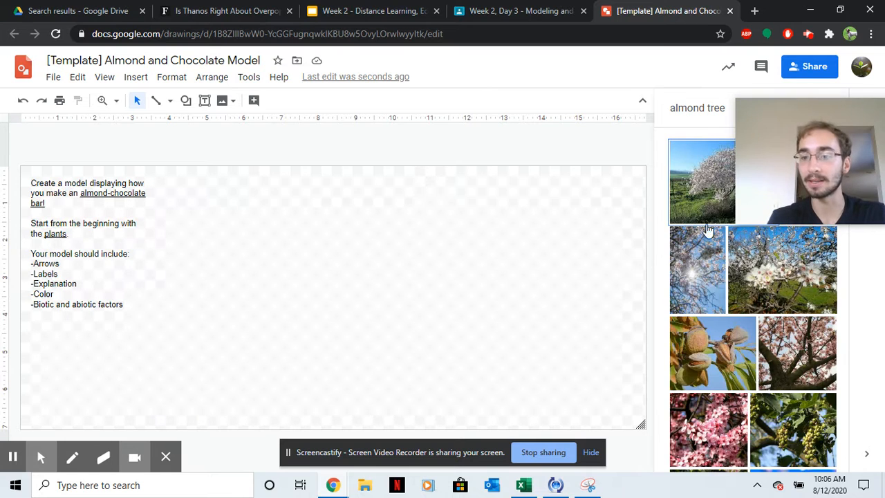
left_click(712, 353)
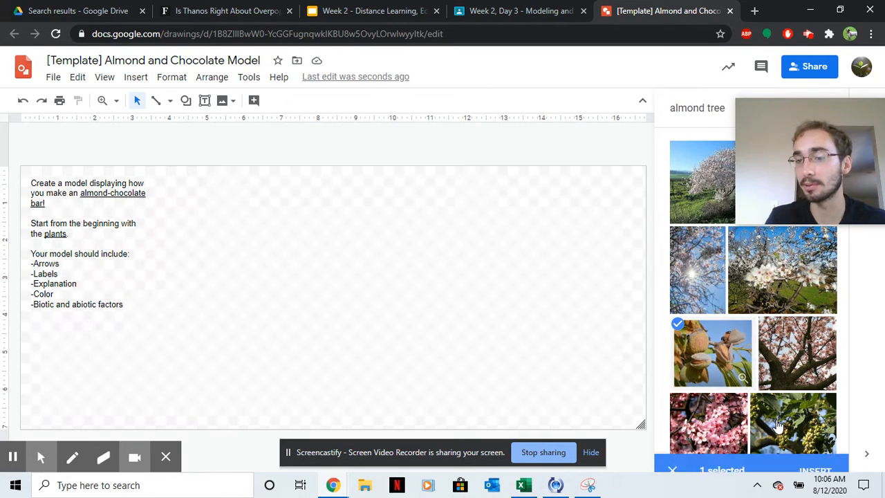
left_click(816, 470)
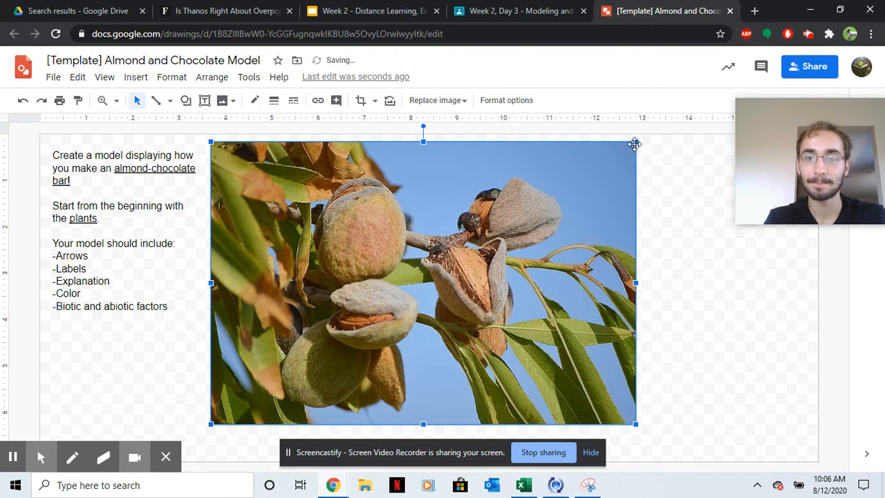
- Shrink the almond photo and place it beside the instructions text
left_click(386, 266)
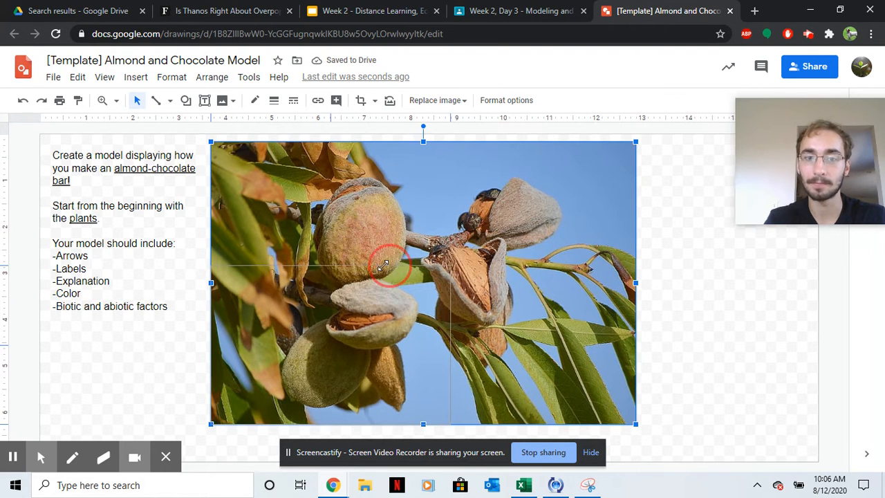
left_click_drag(635, 425, 327, 425)
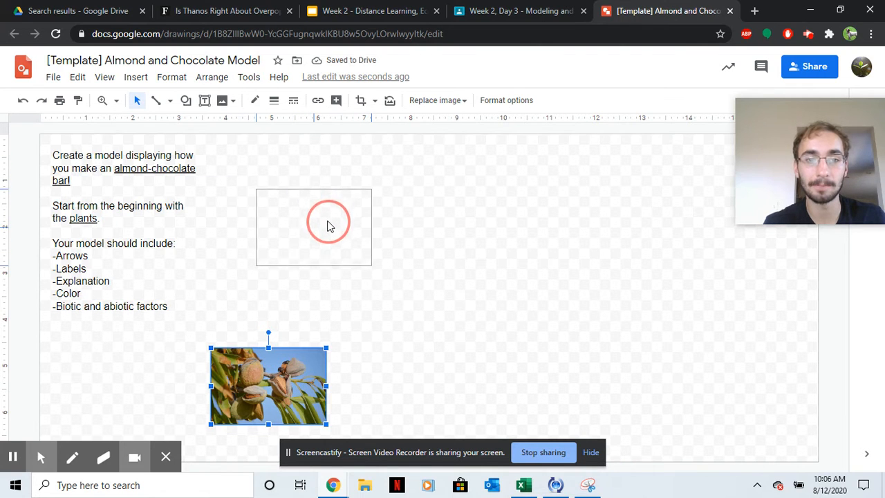
left_click_drag(268, 385, 307, 233)
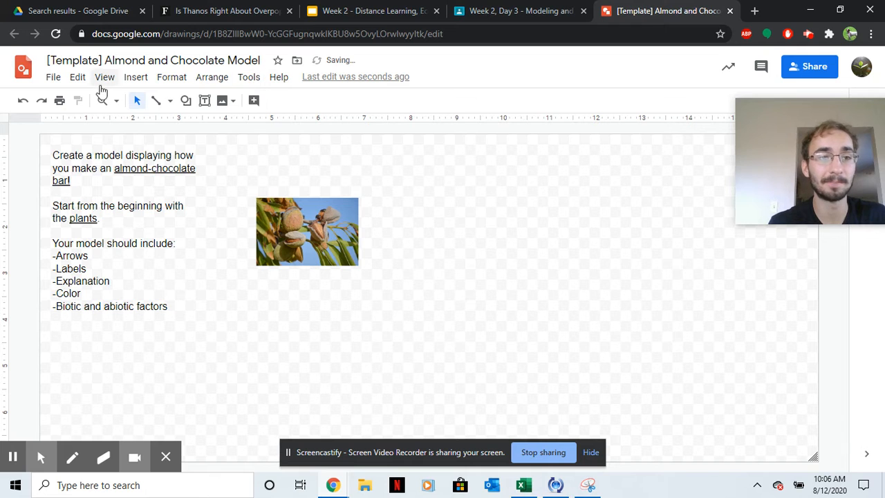
- Insert a cocoa pod photo from a 'cocoa bean' web search and place it right of the almond photo
left_click(135, 78)
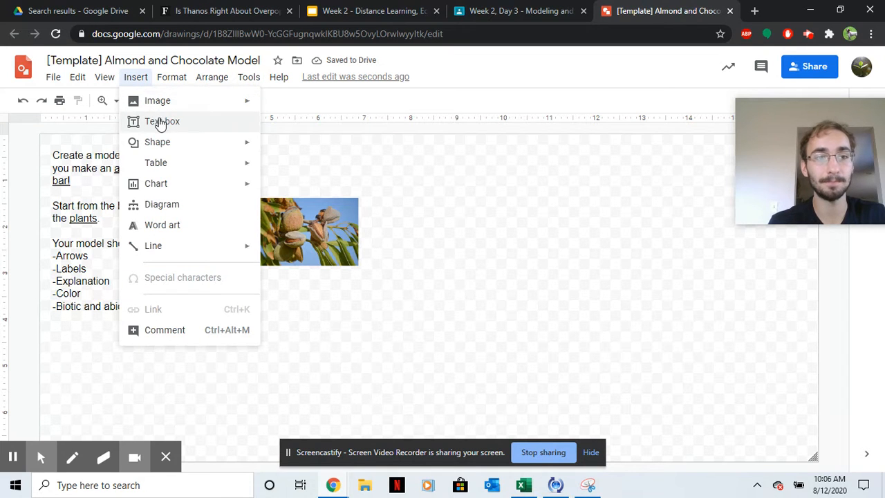
left_click(158, 100)
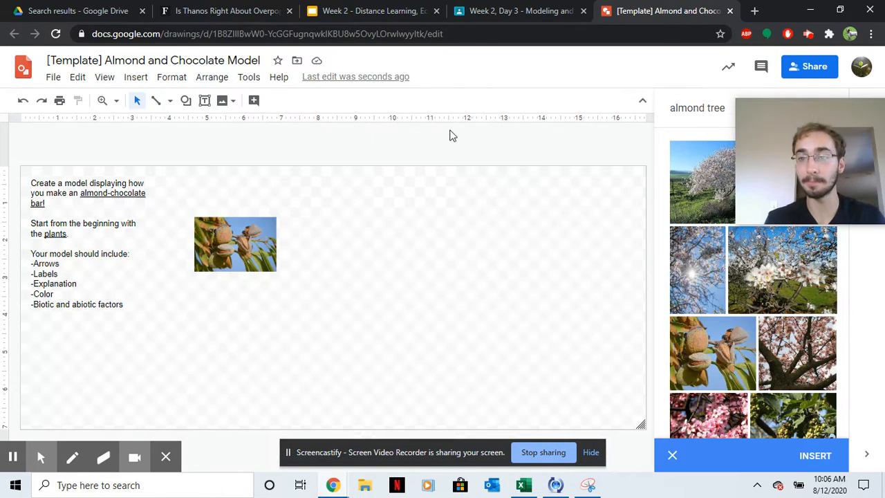
left_click(697, 108)
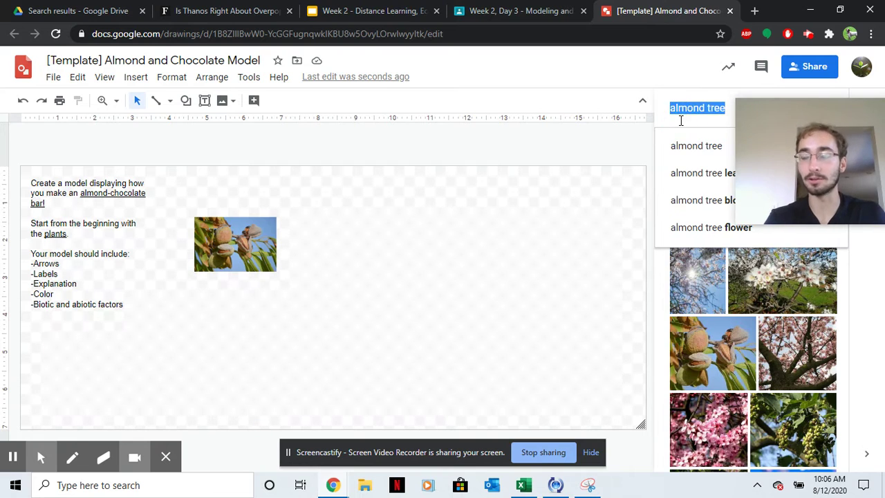
type("cocoa bean")
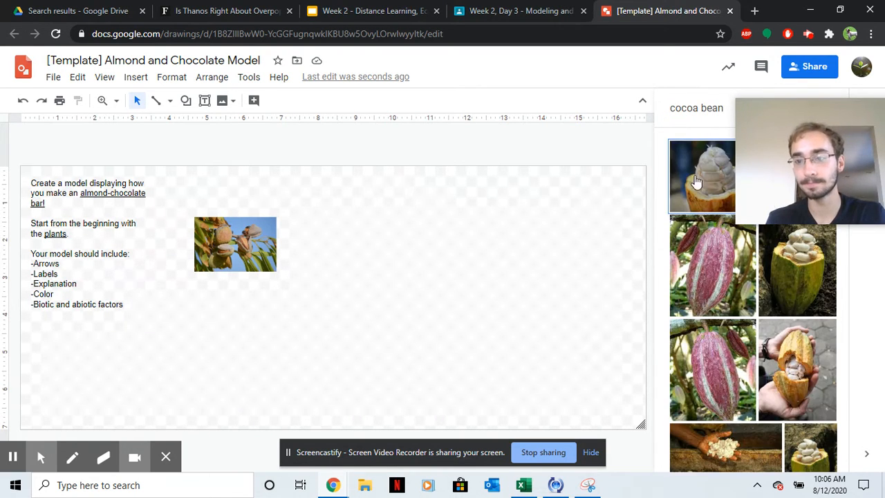
left_click(704, 175)
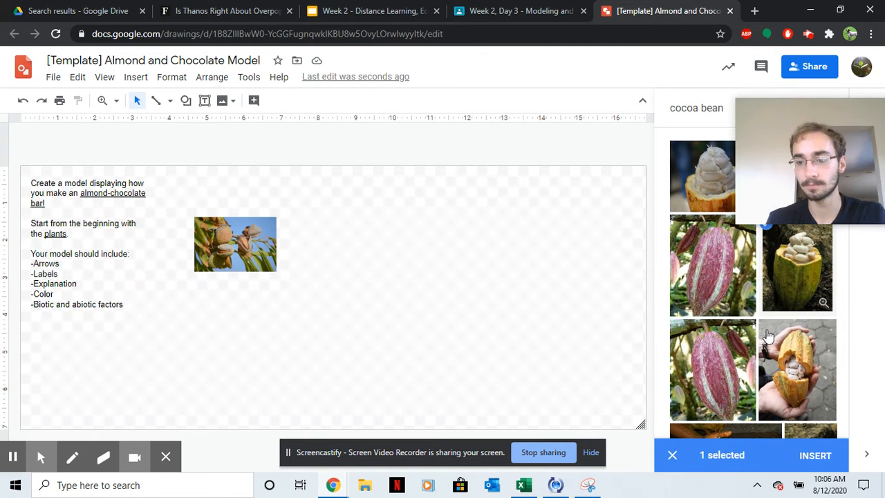
left_click(816, 455)
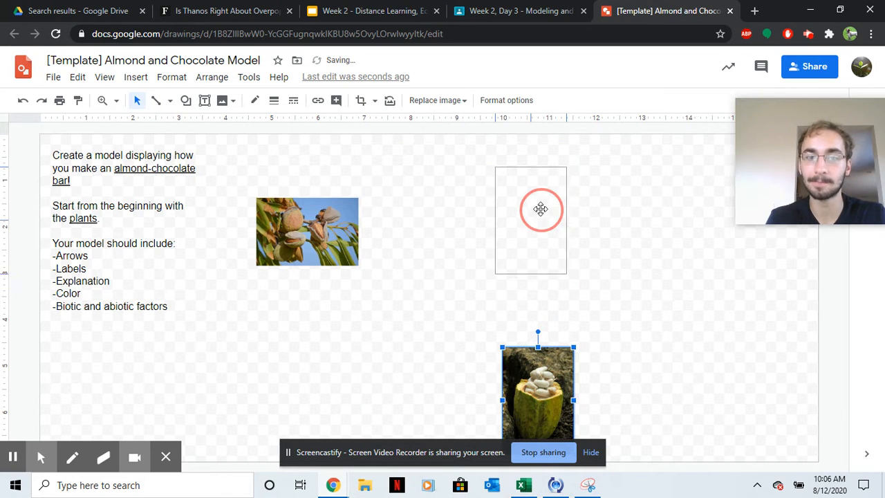
left_click_drag(538, 391, 565, 235)
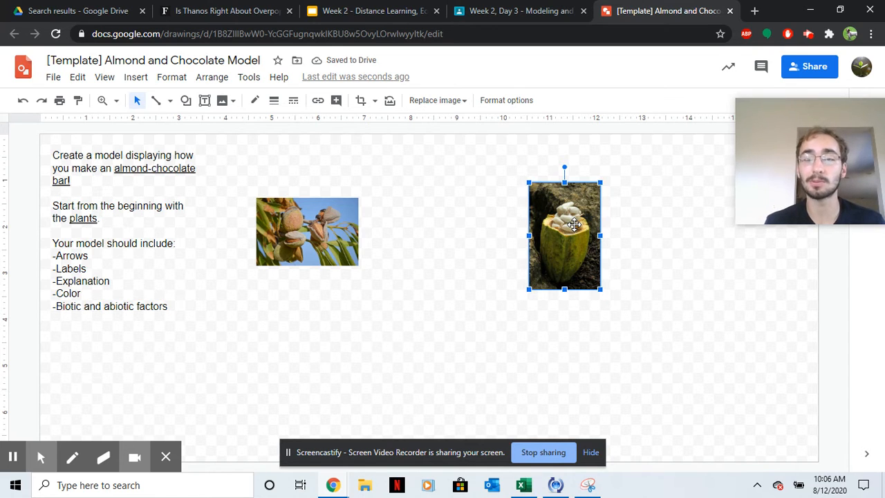
mouse_move(339, 220)
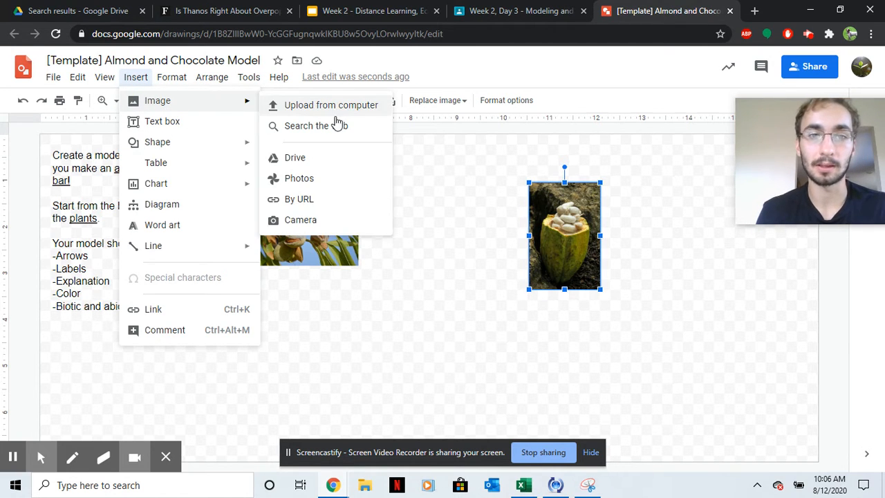
- Search the web for an 'almond ch' chocolate bar image to add below the plant photos
left_click(315, 126)
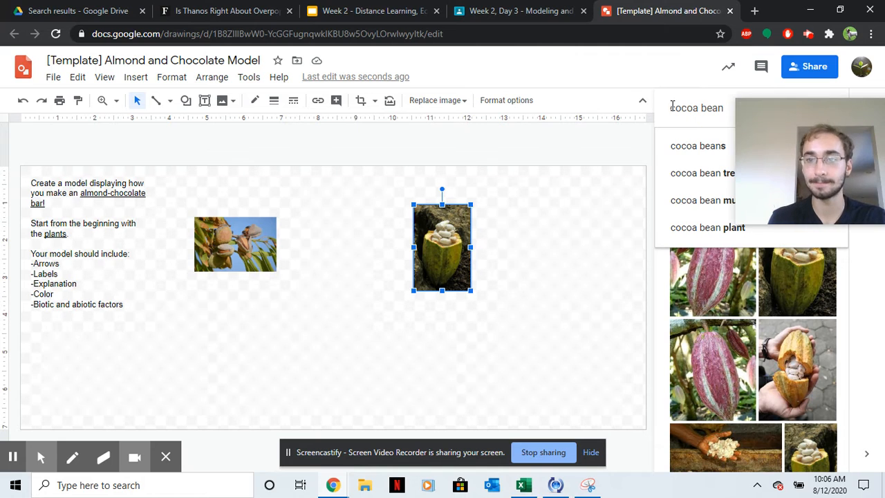
type("almond ch")
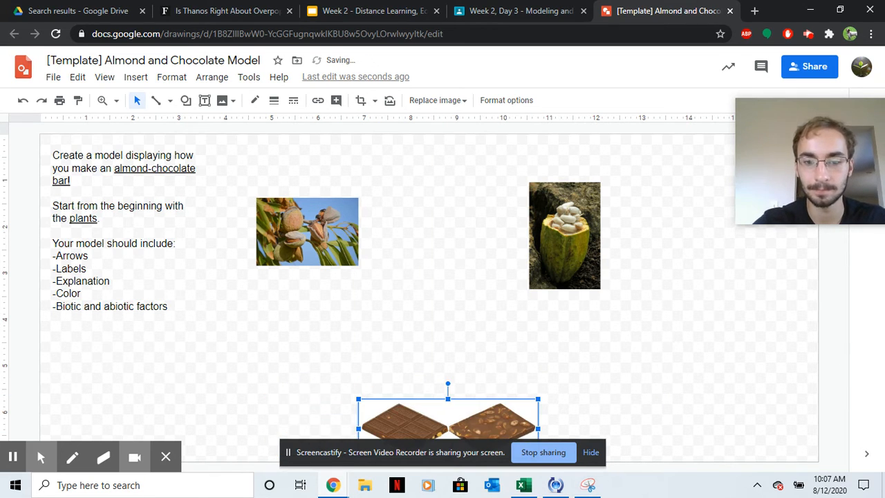
mouse_move(169, 99)
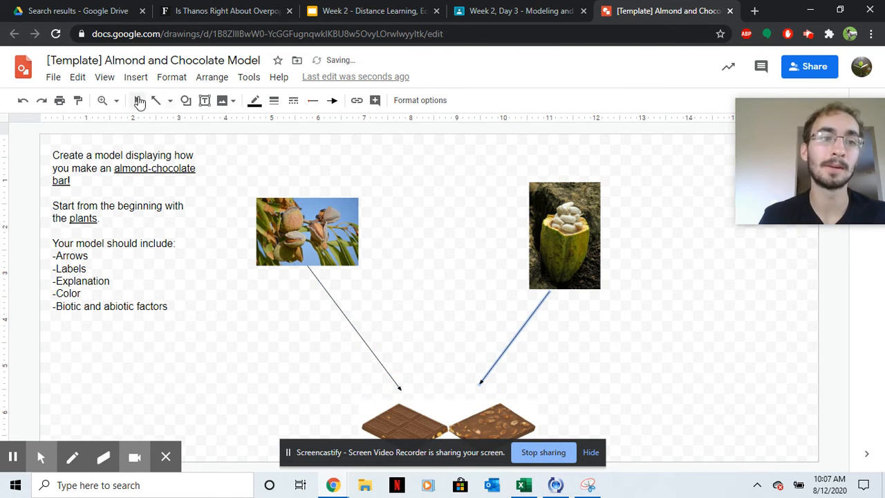
left_click(135, 77)
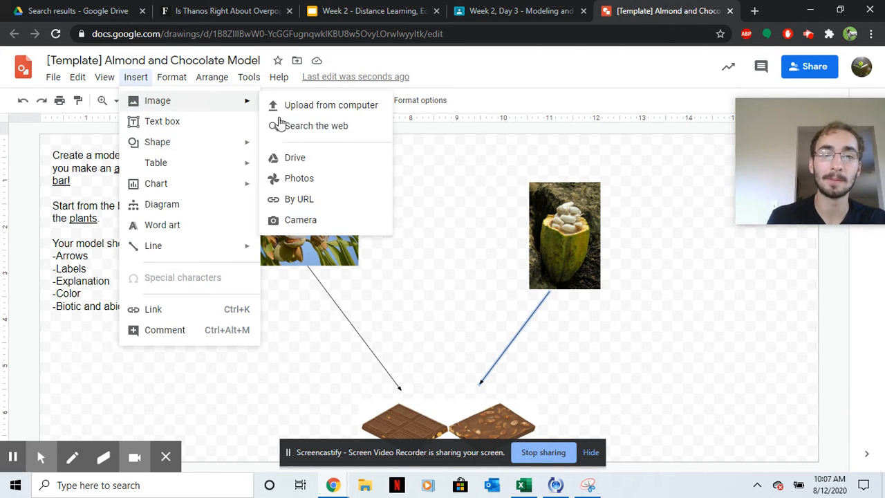
- Insert a cartoon bee image from a 'bee' web search
left_click(317, 125)
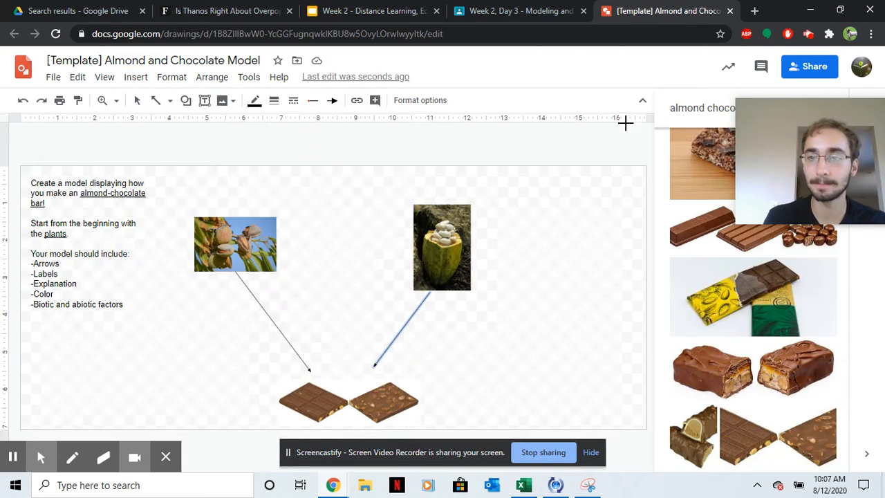
type("bee")
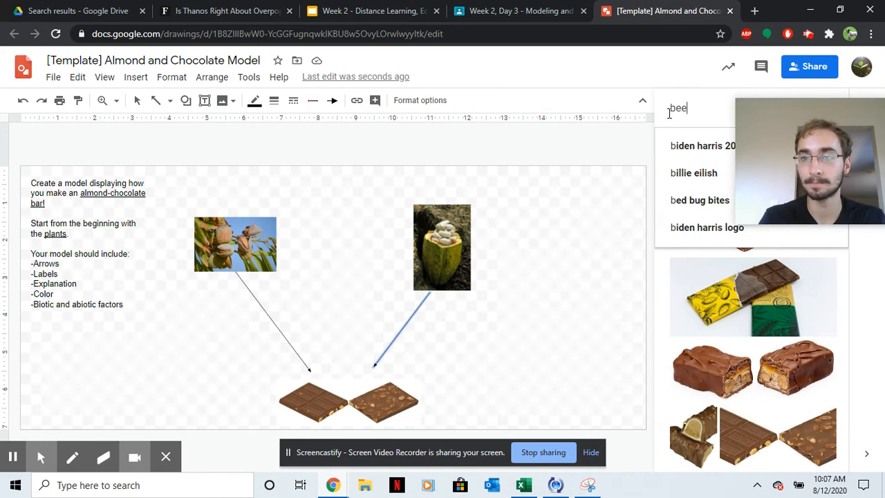
key("Enter")
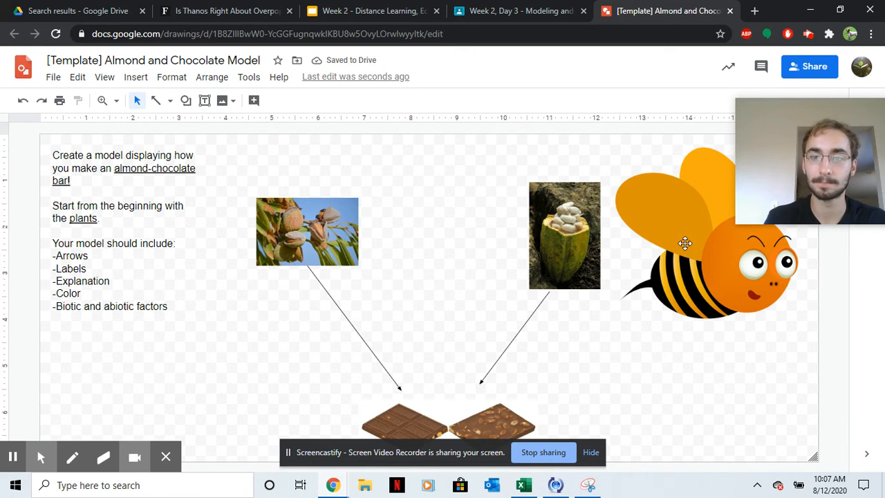
- Shrink the bee image and place it between the almond and cocoa photos
left_click(684, 243)
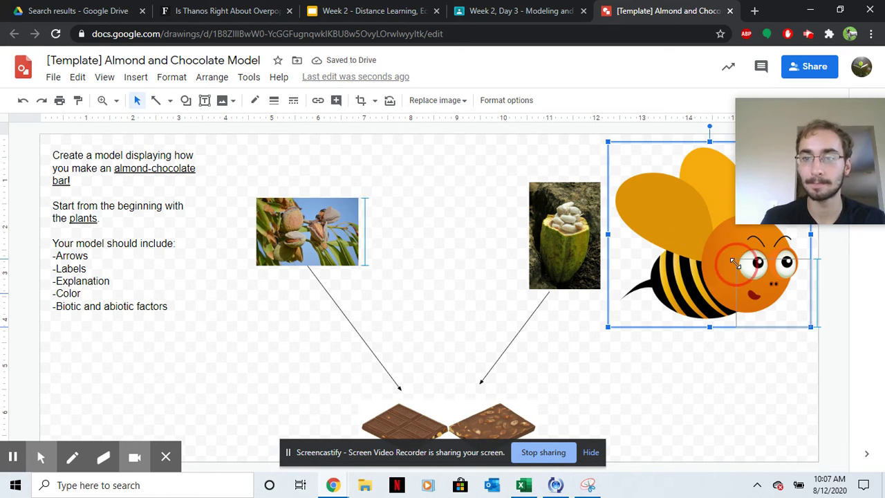
left_click_drag(736, 263, 773, 286)
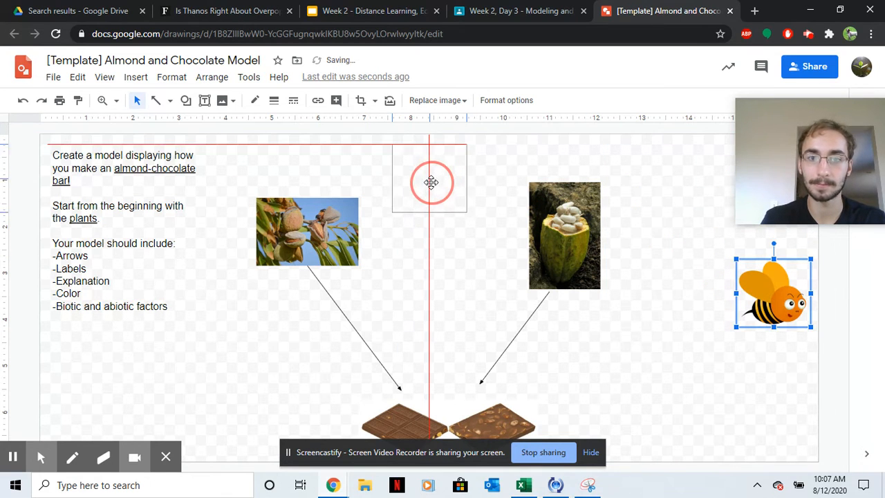
left_click_drag(775, 290, 429, 182)
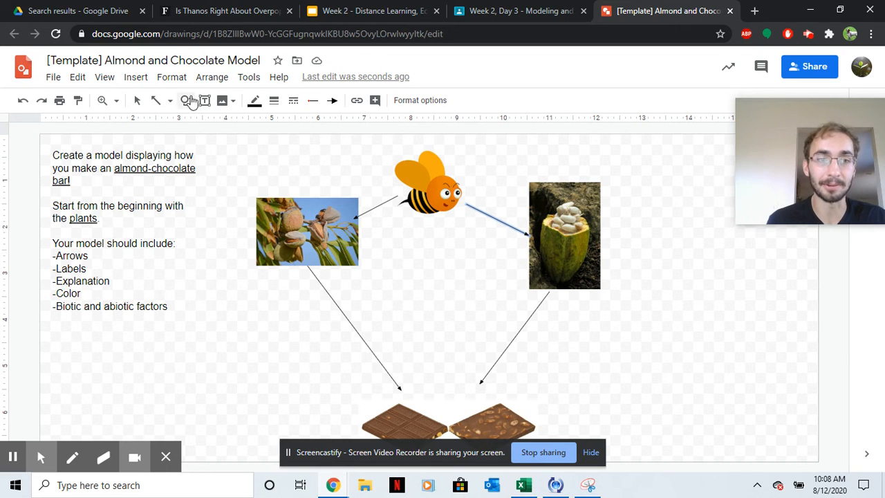
- Add a text label reading '???????' between the bee and the cocoa pod
left_click(204, 100)
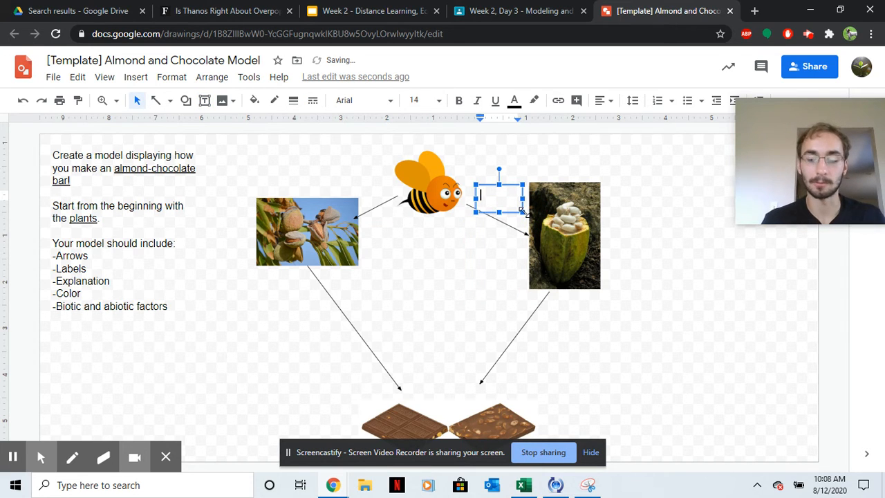
type("???????")
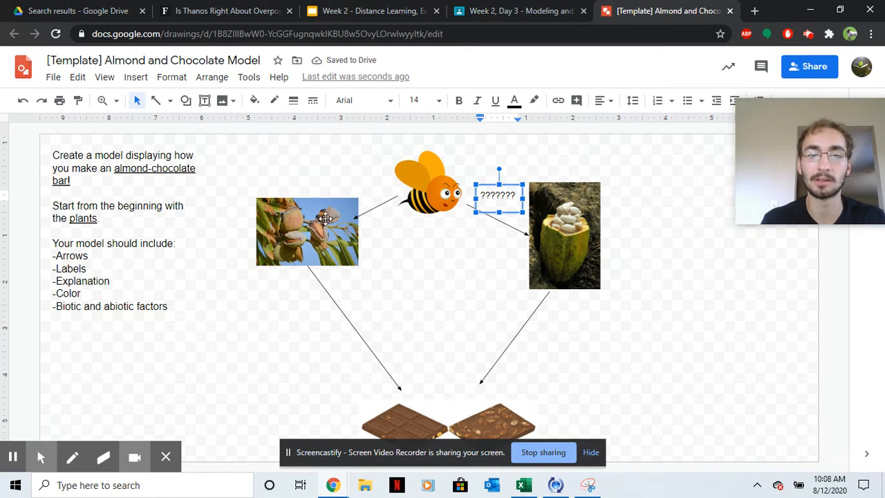
mouse_move(590, 370)
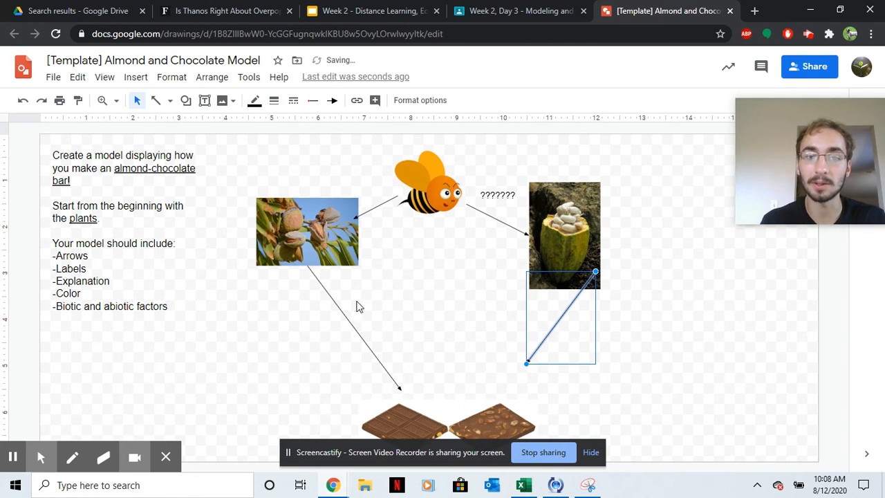
- Shorten the arrows below the cocoa pod and almond tree above the chocolate bars
left_click_drag(561, 318, 353, 325)
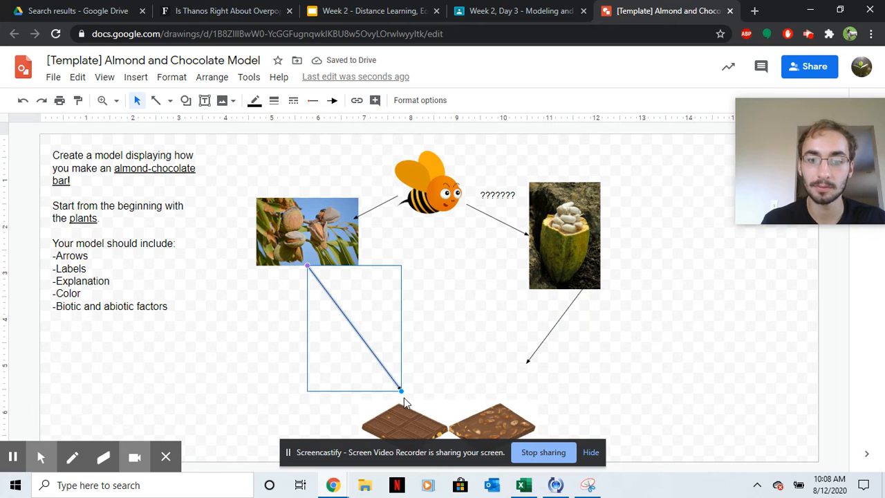
left_click_drag(401, 390, 353, 328)
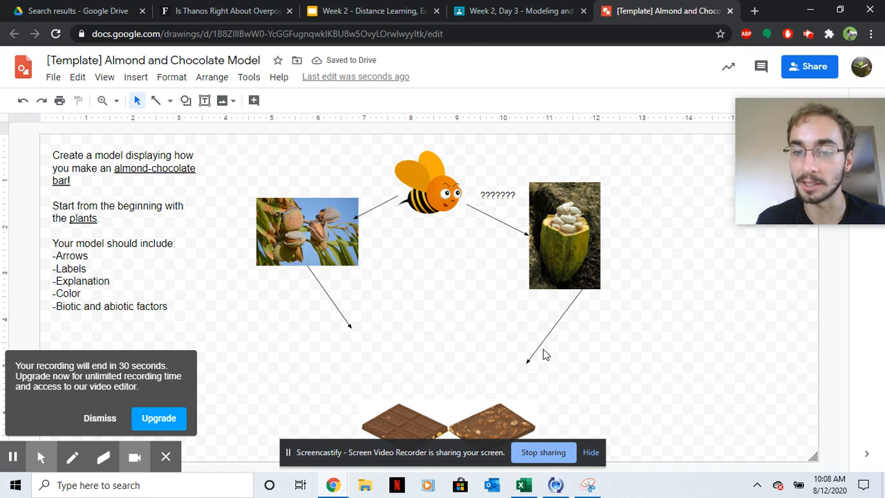
mouse_move(533, 366)
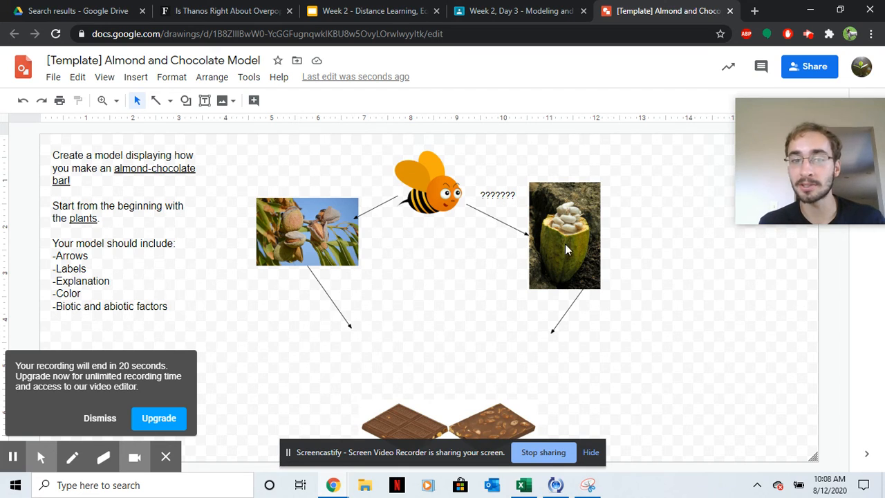
left_click(185, 100)
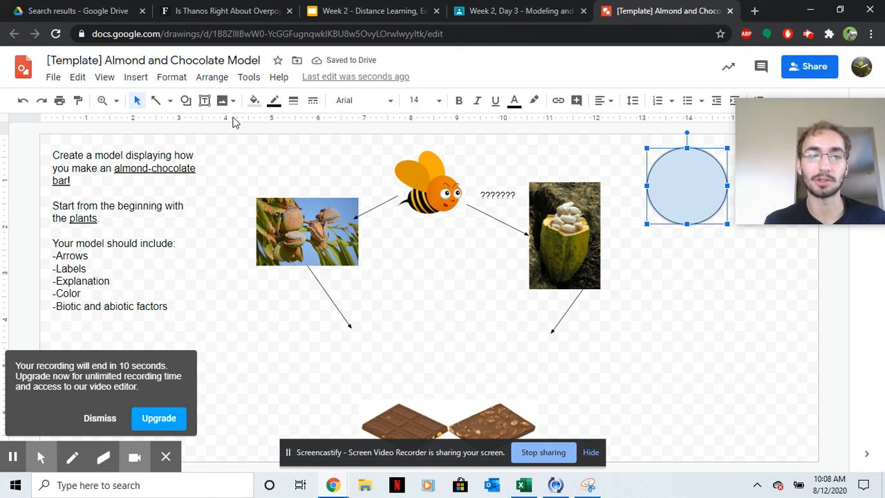
mouse_move(254, 99)
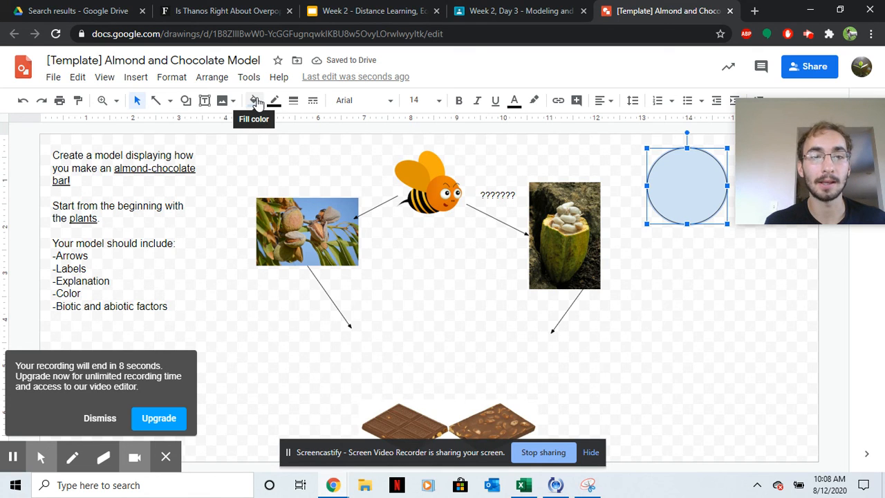
- Fill the top-right circle yellow to represent the sun and deselect it
left_click(253, 100)
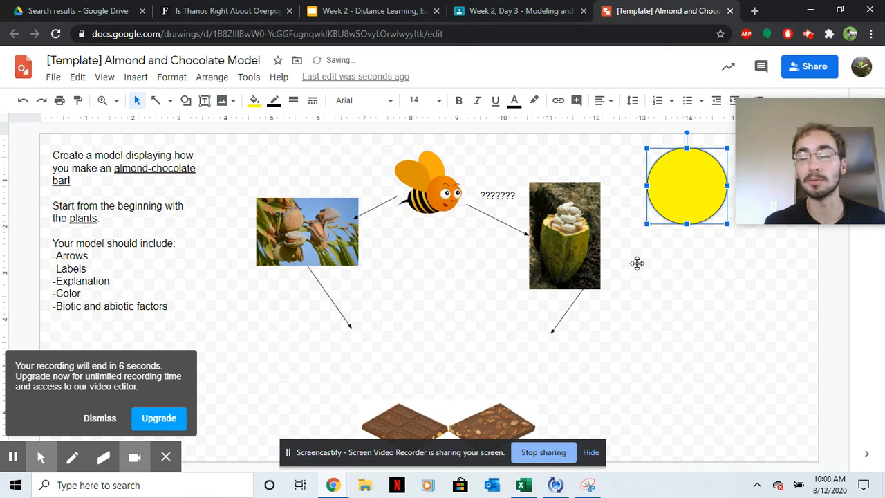
left_click(772, 312)
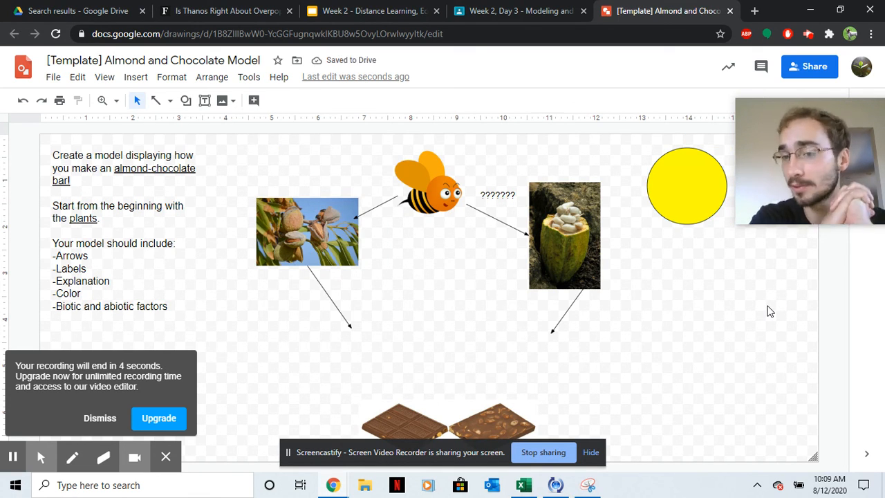